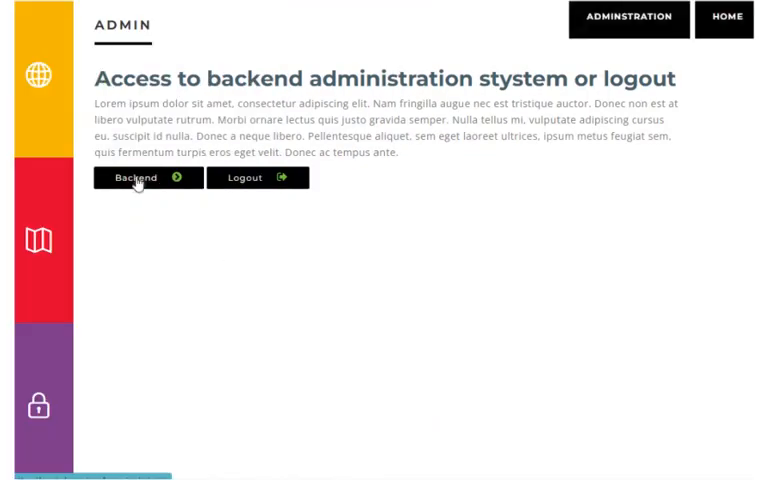
Start a new cartographic group from the backend's Cartographic groups menu.
{"action": "left_click", "coordinate": [134, 176]}
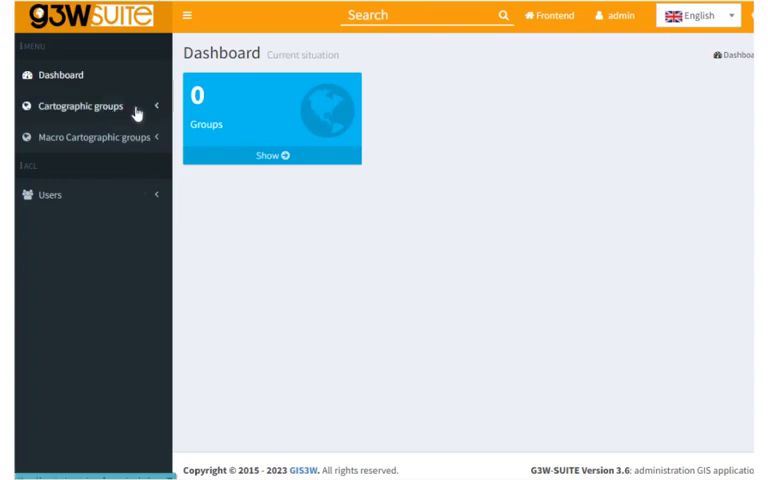
{"action": "left_click", "coordinate": [80, 104]}
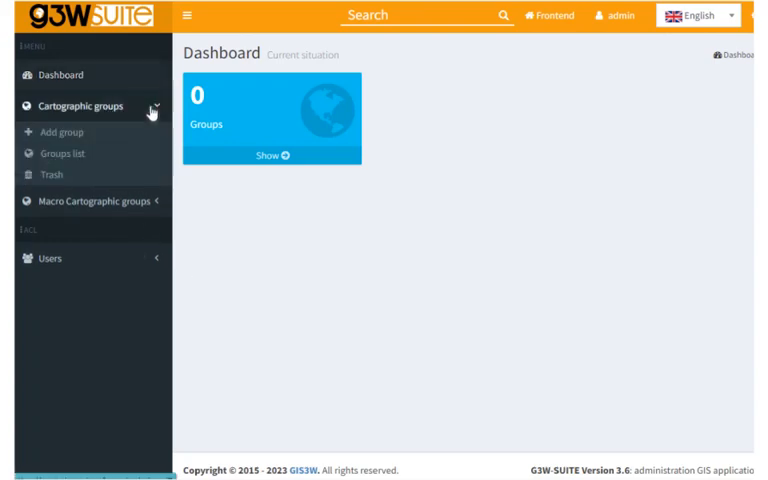
{"action": "left_click", "coordinate": [62, 132]}
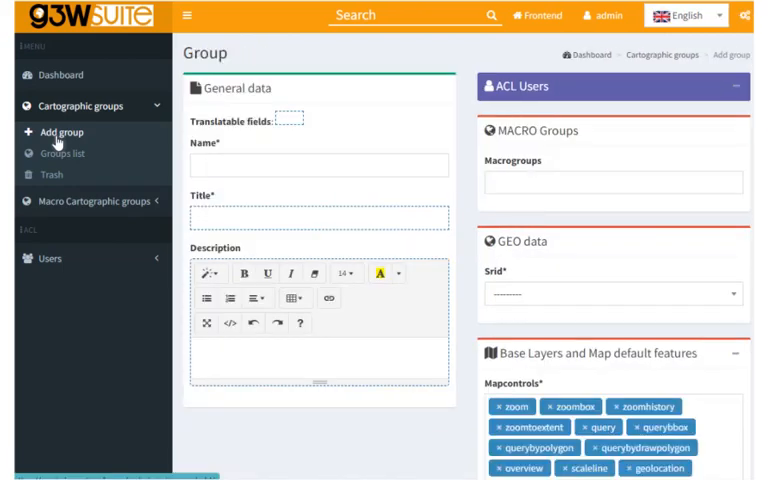
{"action": "mouse_move", "coordinate": [116, 384]}
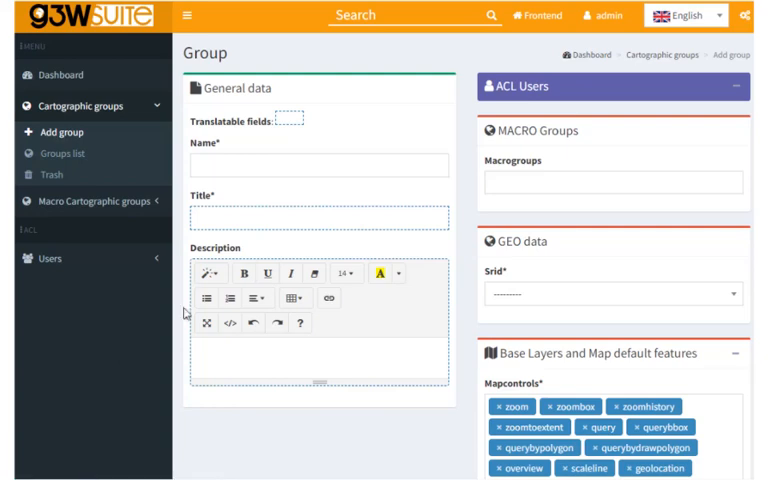
Name the group MyGroup with title and description 'My First Group'.
{"action": "type", "text": "MyGroup"}
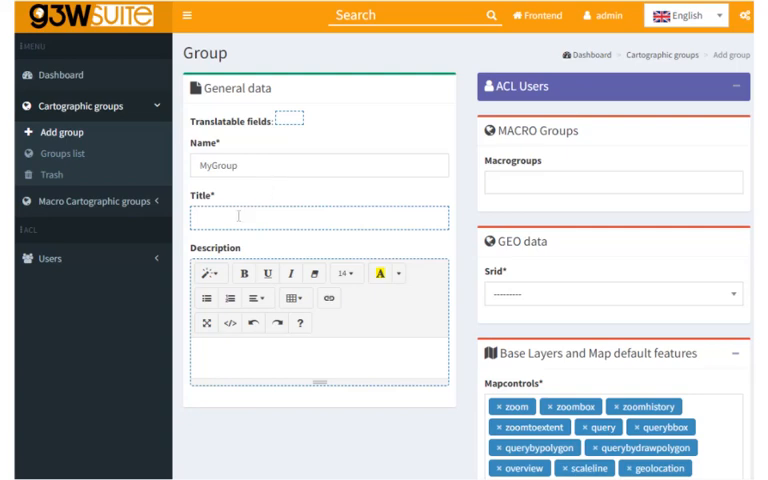
{"action": "type", "text": "My First Group"}
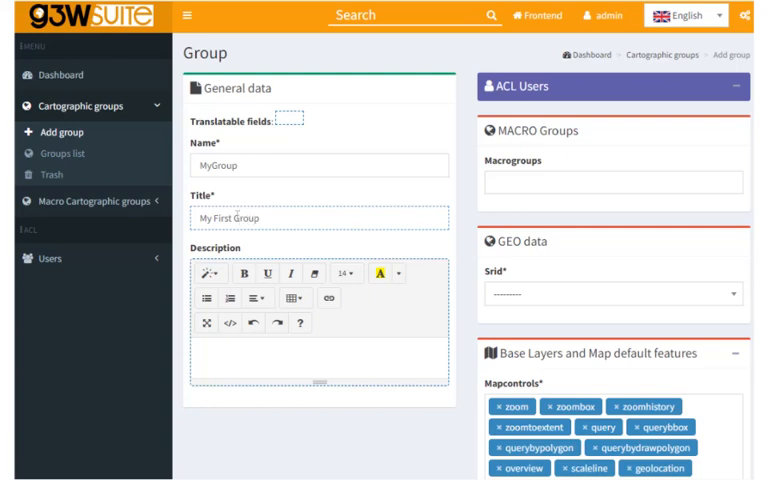
{"action": "type", "text": "M"}
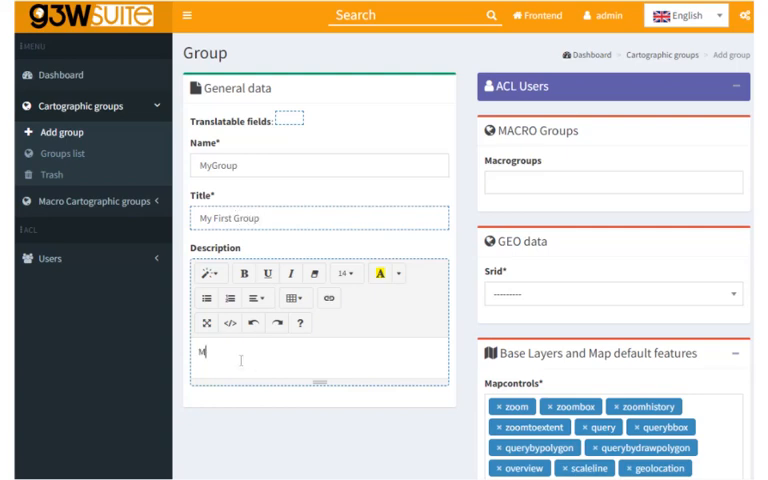
{"action": "type", "text": "y First Gro"}
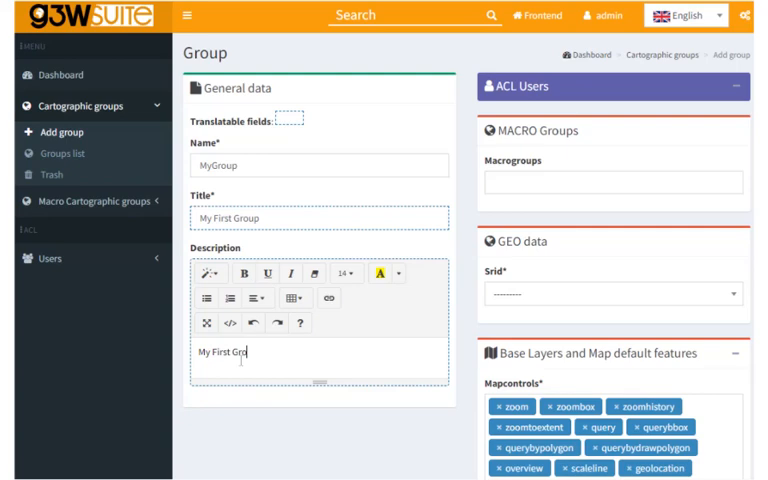
{"action": "type", "text": "up"}
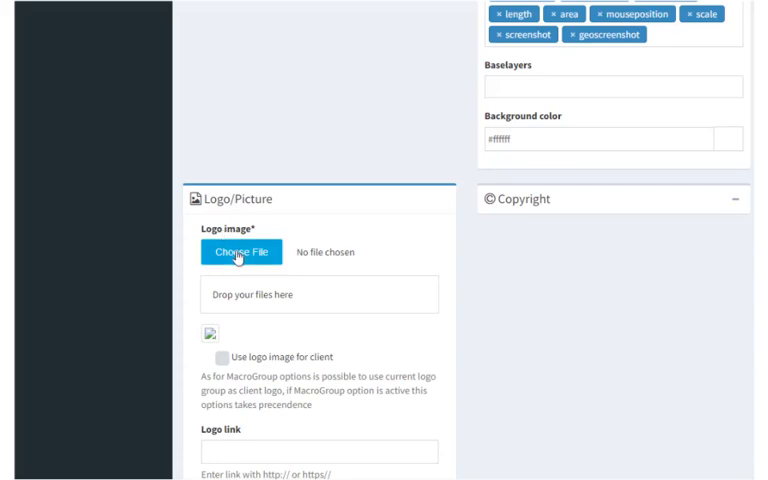
Choose thumbnail.png from the Desktop as the group's logo image.
{"action": "left_click", "coordinate": [240, 252]}
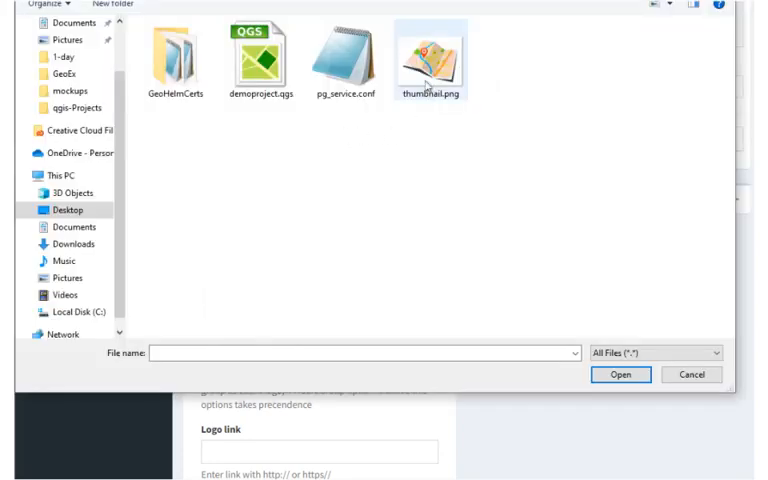
{"action": "left_click", "coordinate": [430, 56]}
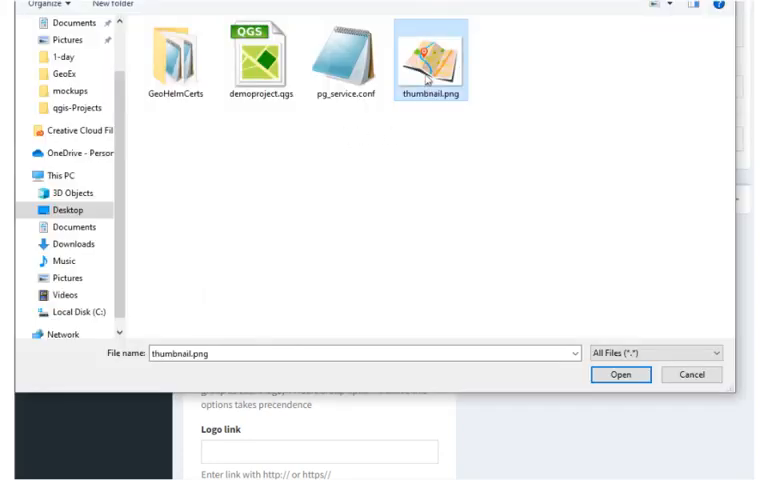
{"action": "left_click", "coordinate": [620, 374]}
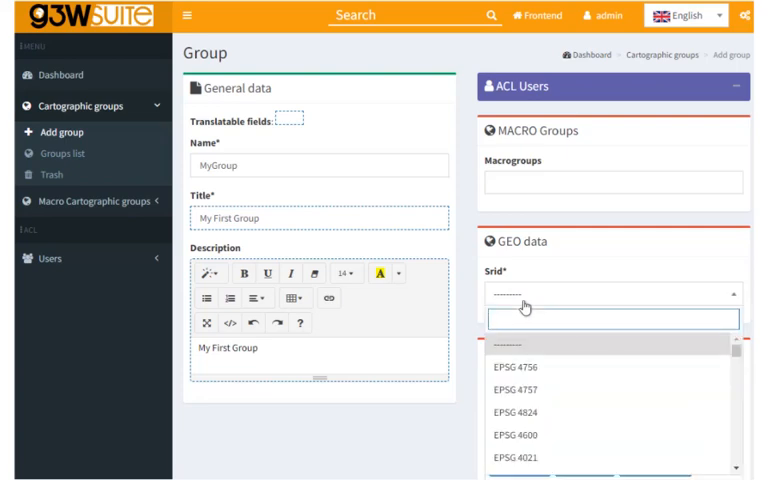
Set grid EPSG:4326 with OSM (OpenStreetMap) base layer and save the group.
{"action": "type", "text": "4326"}
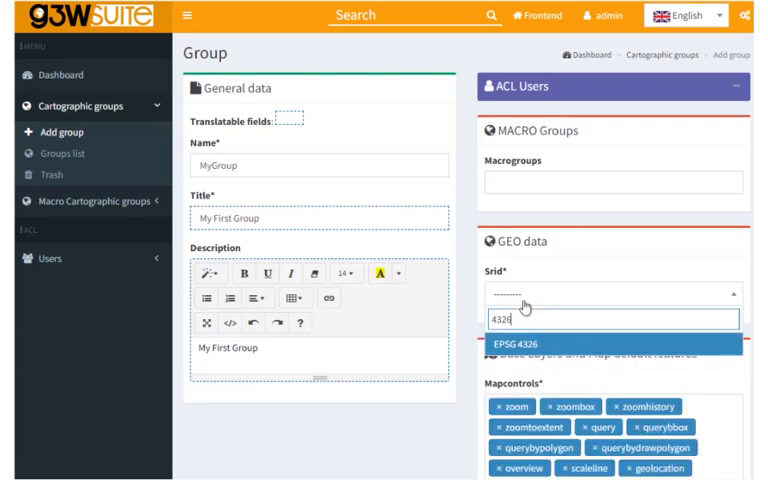
{"action": "left_click", "coordinate": [532, 344]}
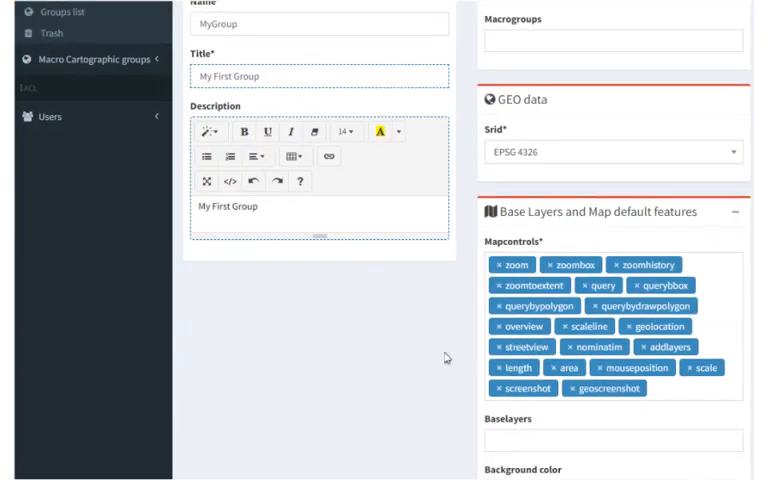
{"action": "left_click", "coordinate": [612, 300]}
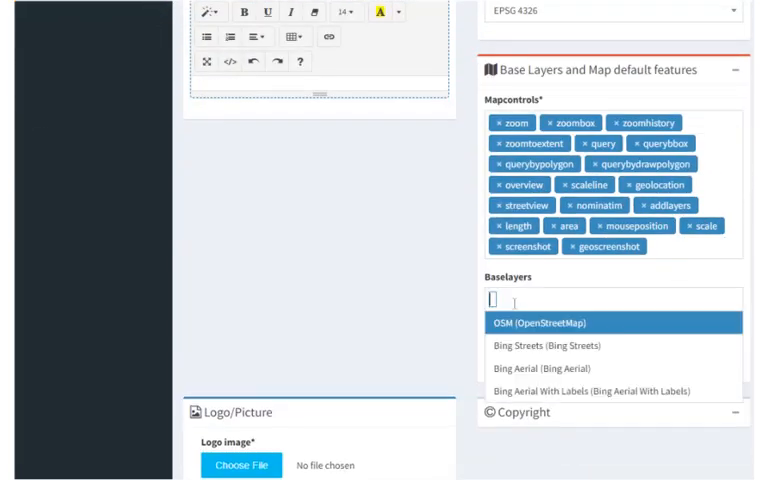
{"action": "left_click", "coordinate": [546, 322]}
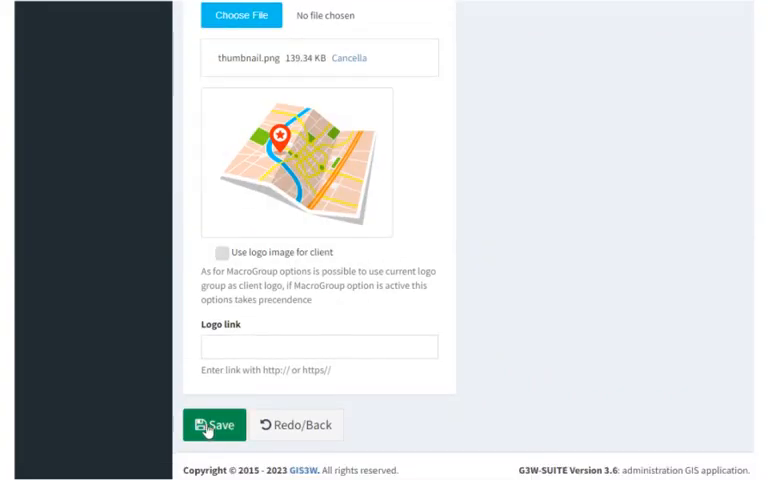
{"action": "left_click", "coordinate": [214, 424]}
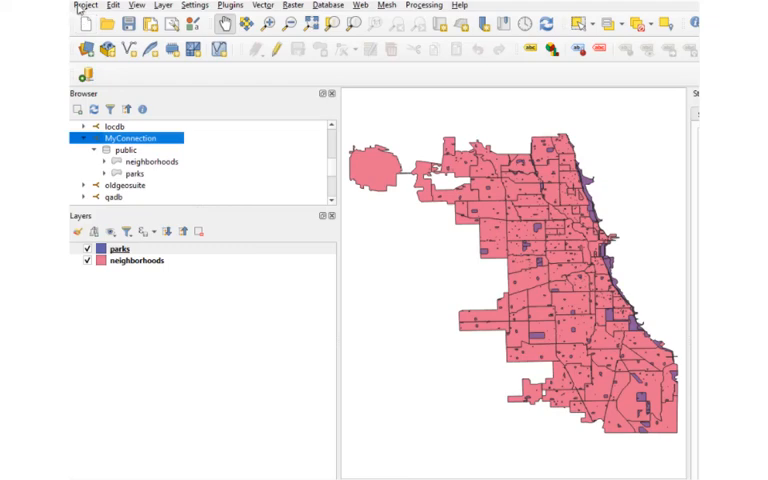
Save the QGIS project as demoproject.qgs in QGS format, replacing the existing file.
{"action": "left_click", "coordinate": [84, 4]}
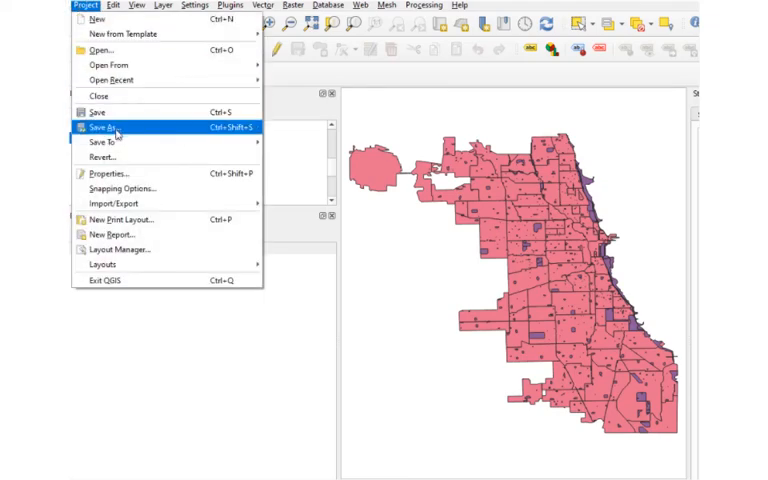
{"action": "left_click", "coordinate": [100, 128]}
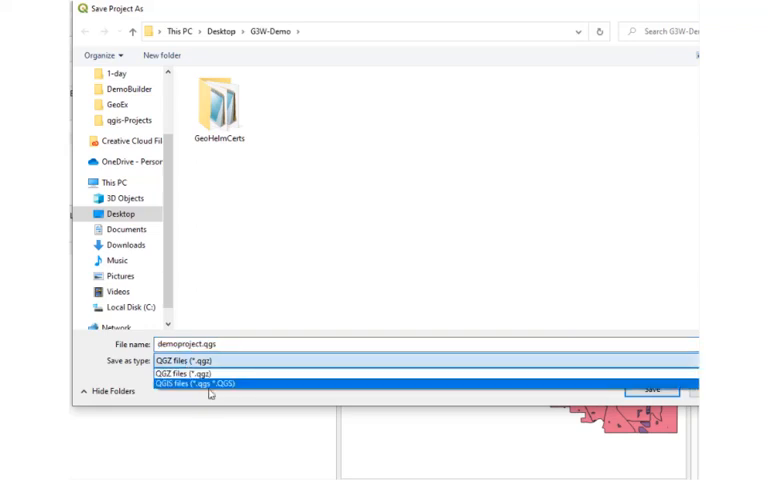
{"action": "left_click", "coordinate": [200, 384]}
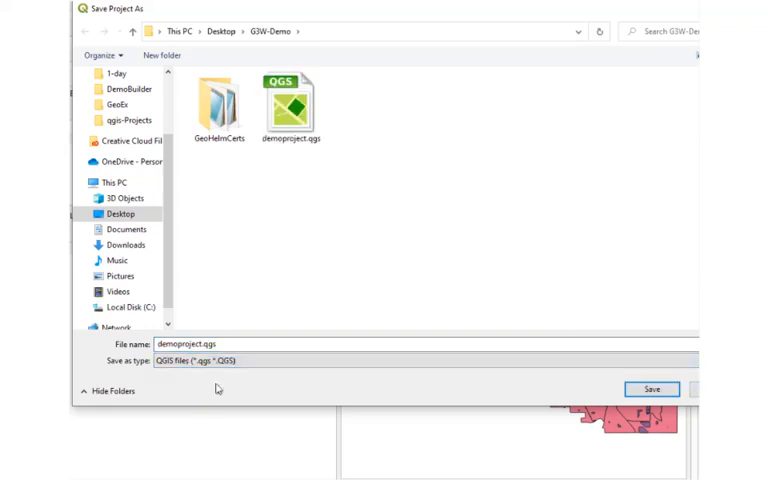
{"action": "left_click", "coordinate": [650, 388]}
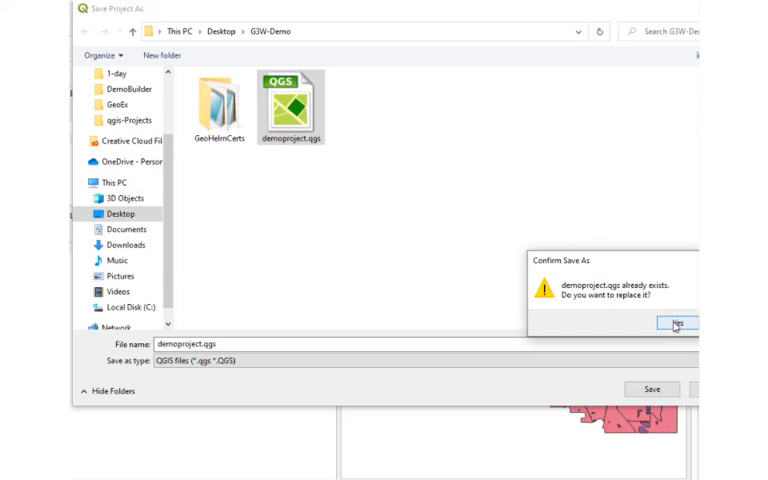
{"action": "left_click", "coordinate": [680, 324]}
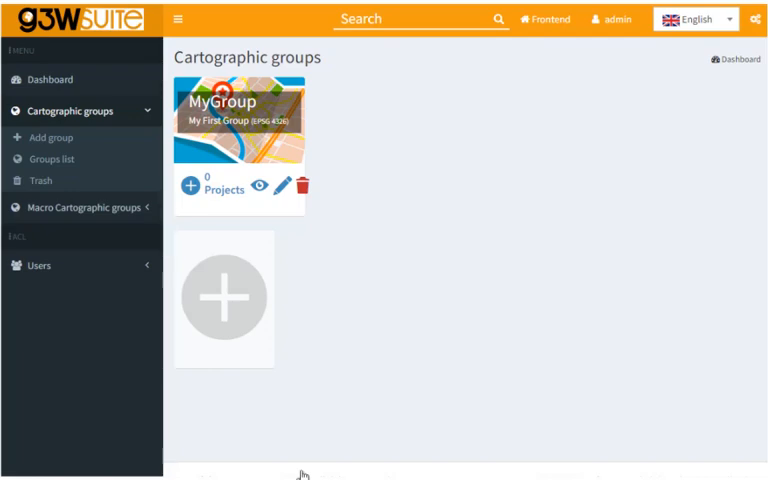
{"action": "mouse_move", "coordinate": [316, 272]}
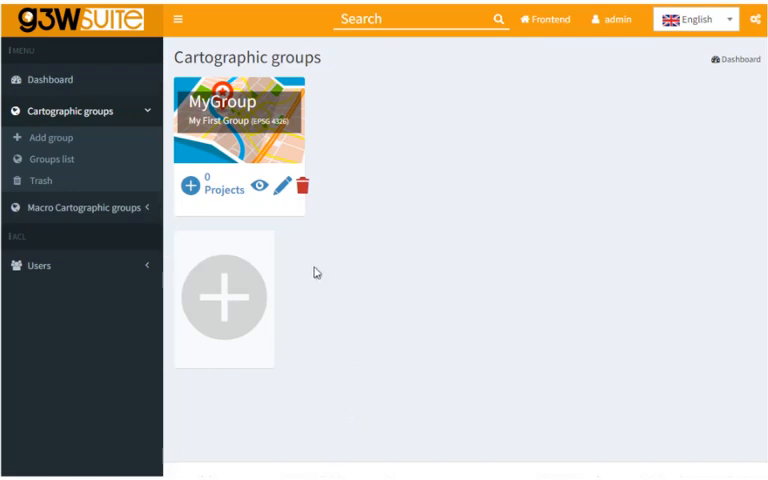
{"action": "mouse_move", "coordinate": [190, 188]}
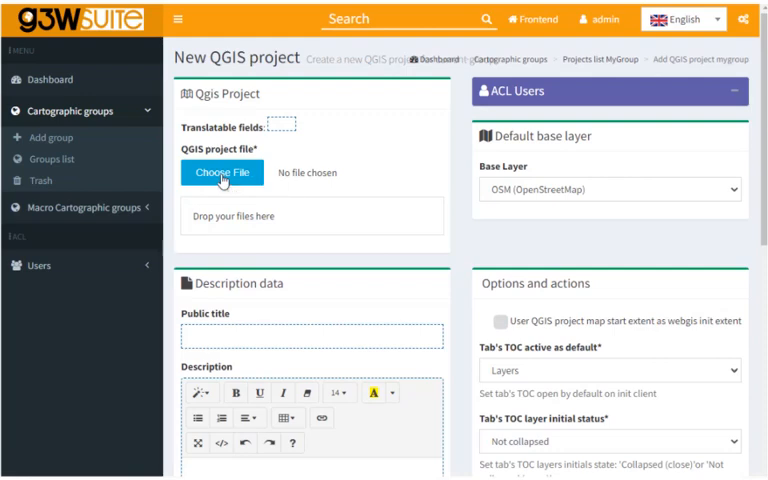
Attach demoproject.qgs and set title and description to 'My First Project'.
{"action": "left_click", "coordinate": [222, 172]}
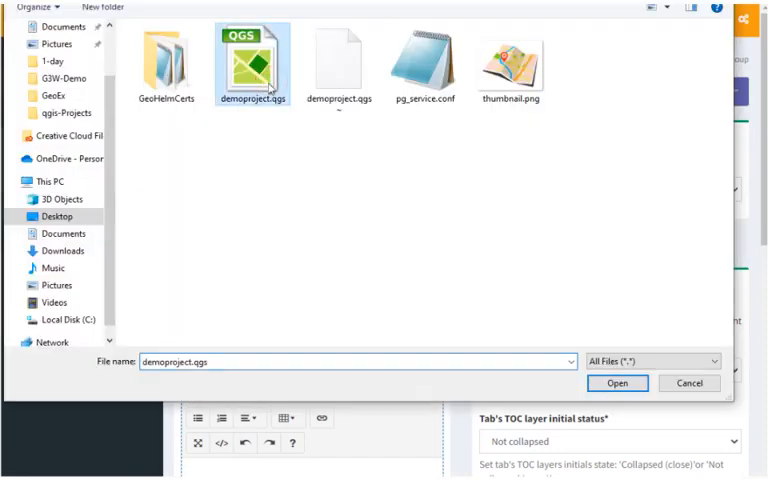
{"action": "left_click", "coordinate": [618, 384]}
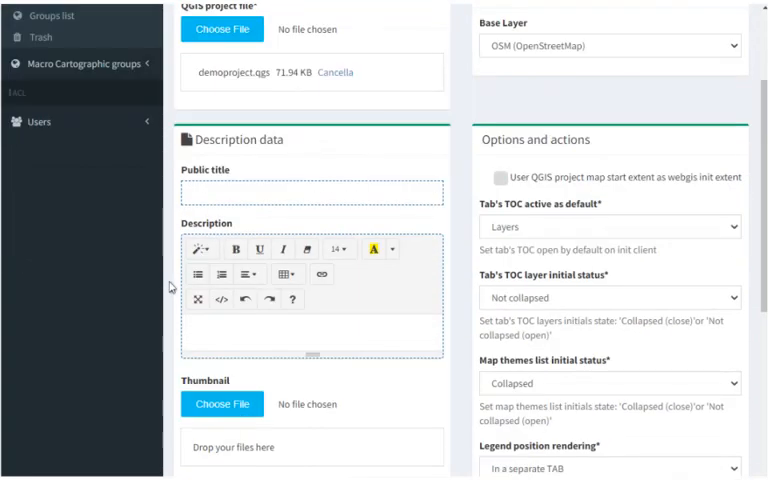
{"action": "type", "text": "My First Project"}
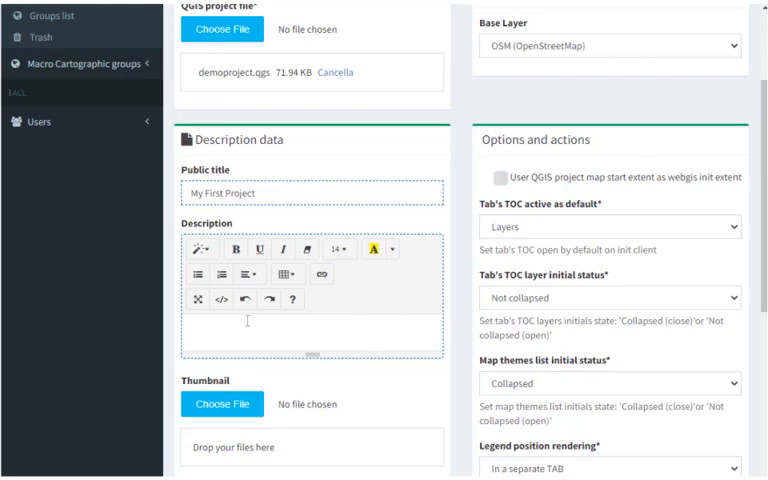
{"action": "type", "text": "My First Project"}
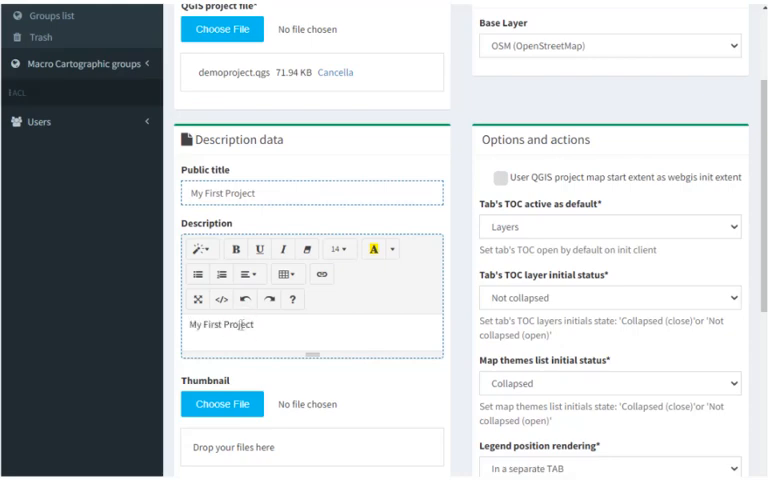
Choose thumbnail.png as the project's thumbnail image.
{"action": "scroll", "scroll_direction": "down", "scroll_amount": 3}
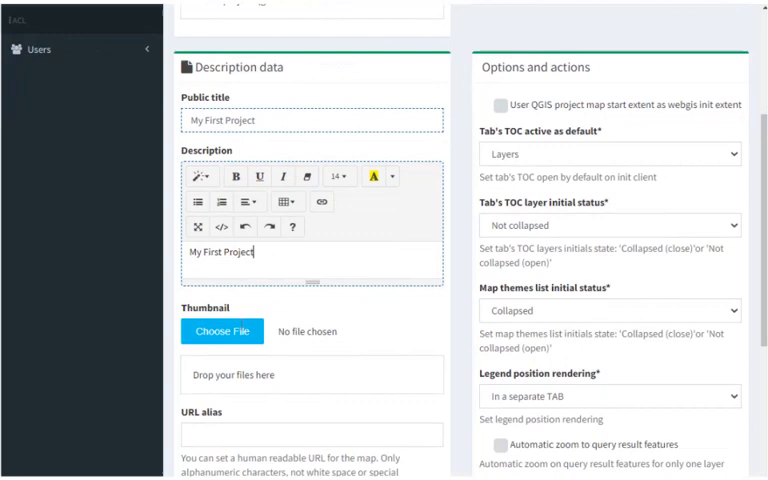
{"action": "scroll", "scroll_direction": "down", "scroll_amount": 3}
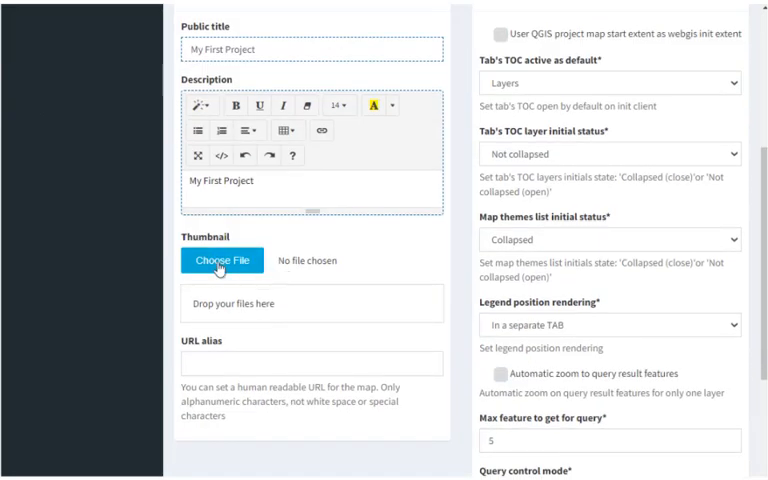
{"action": "left_click", "coordinate": [220, 260]}
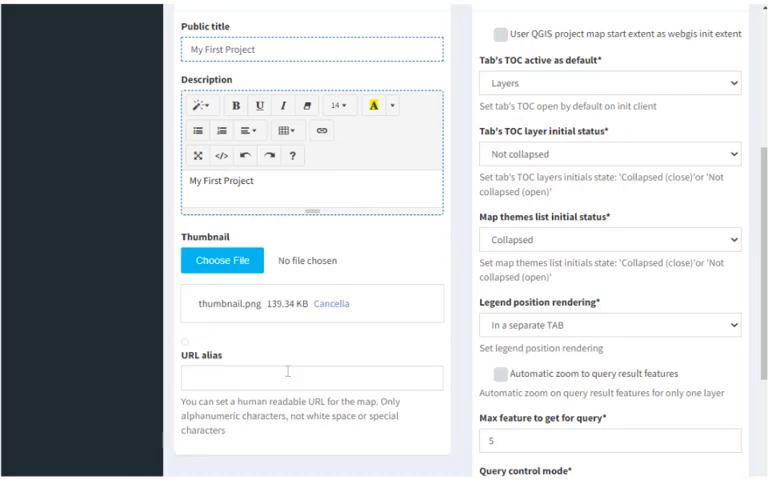
{"action": "scroll", "scroll_direction": "down", "scroll_amount": 3}
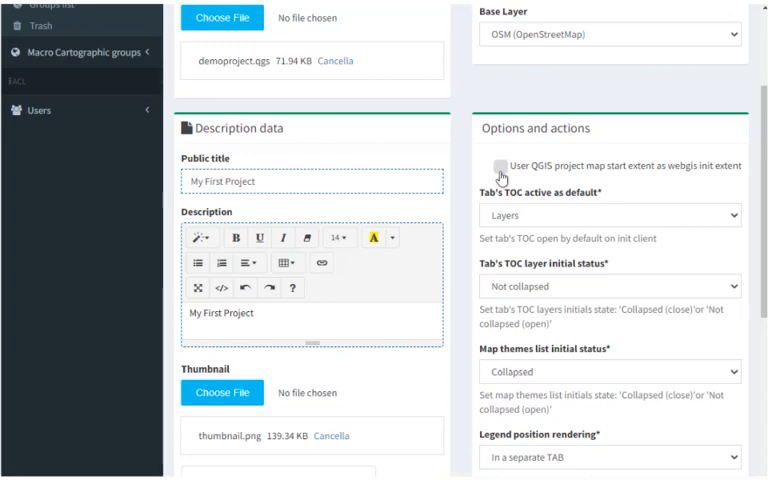
Use the QGIS start extent as webgis init extent and save the project.
{"action": "scroll", "scroll_direction": "down", "scroll_amount": 3}
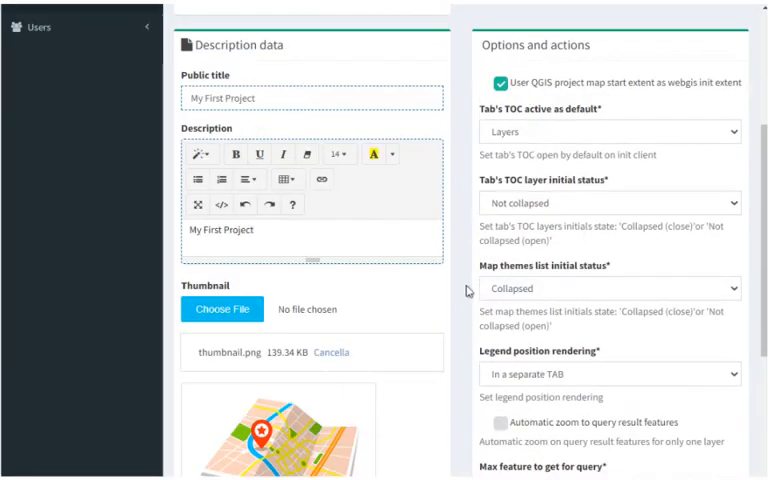
{"action": "scroll", "scroll_direction": "down", "scroll_amount": 3}
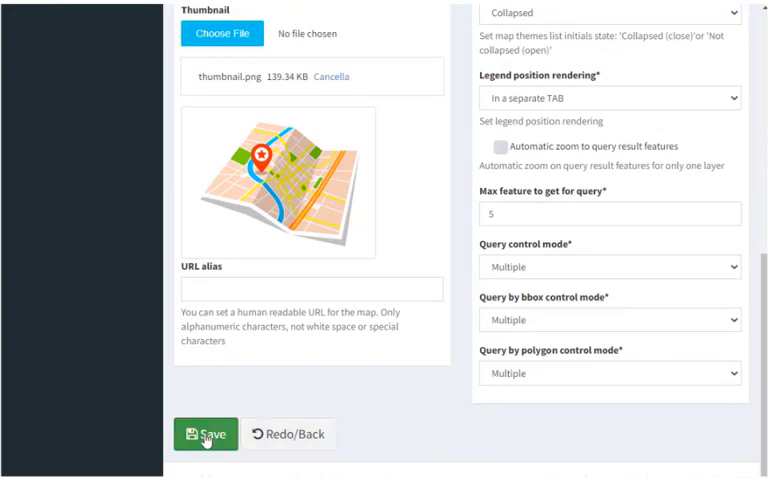
{"action": "left_click", "coordinate": [204, 432]}
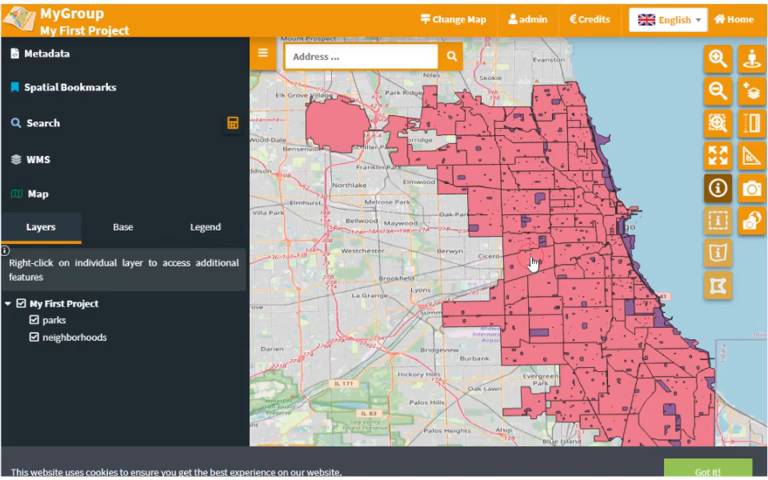
Query a point on the Chicago web map to list parks and neighborhoods features.
{"action": "left_click", "coordinate": [532, 262]}
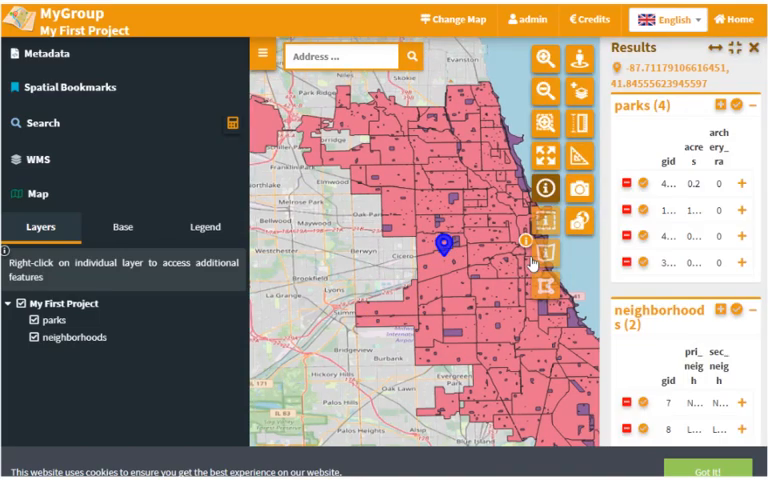